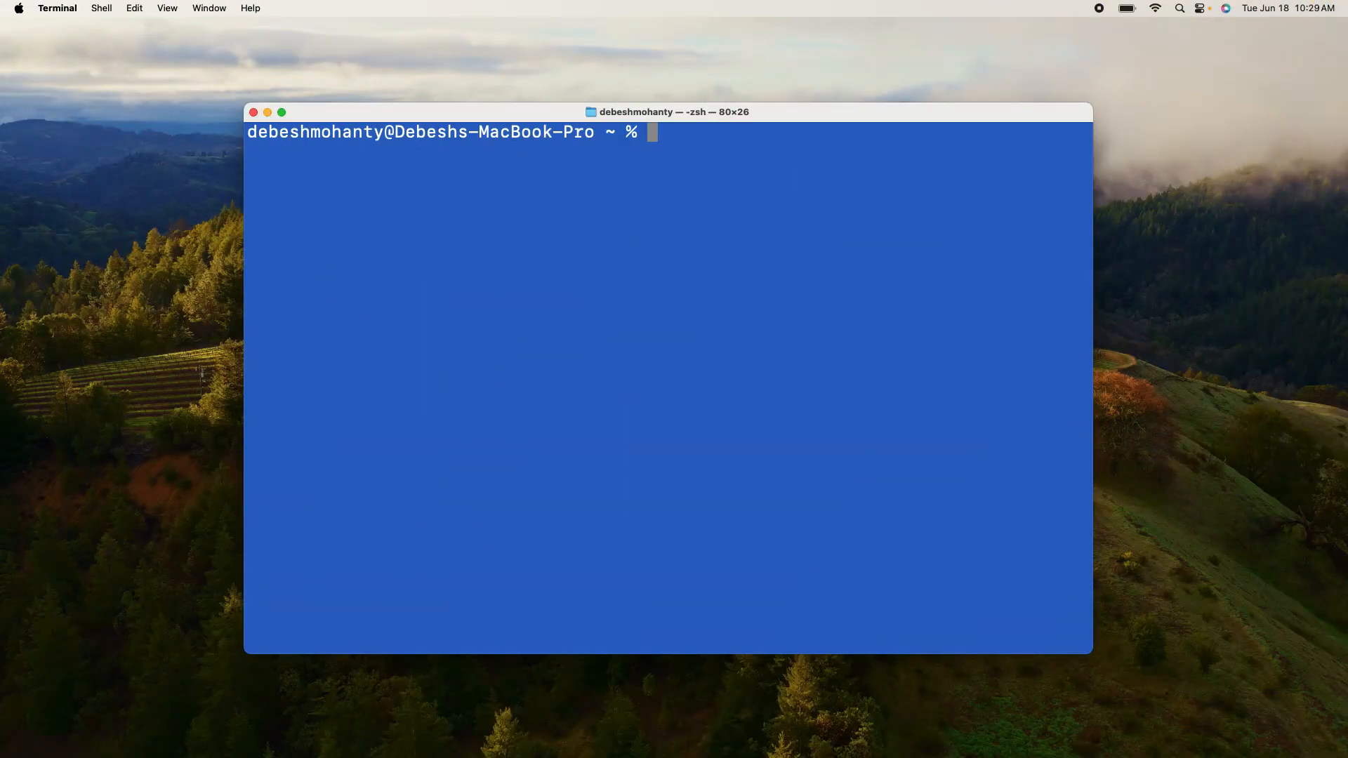
- Run pip3 install gradio in the terminal
type("pip3 instal")
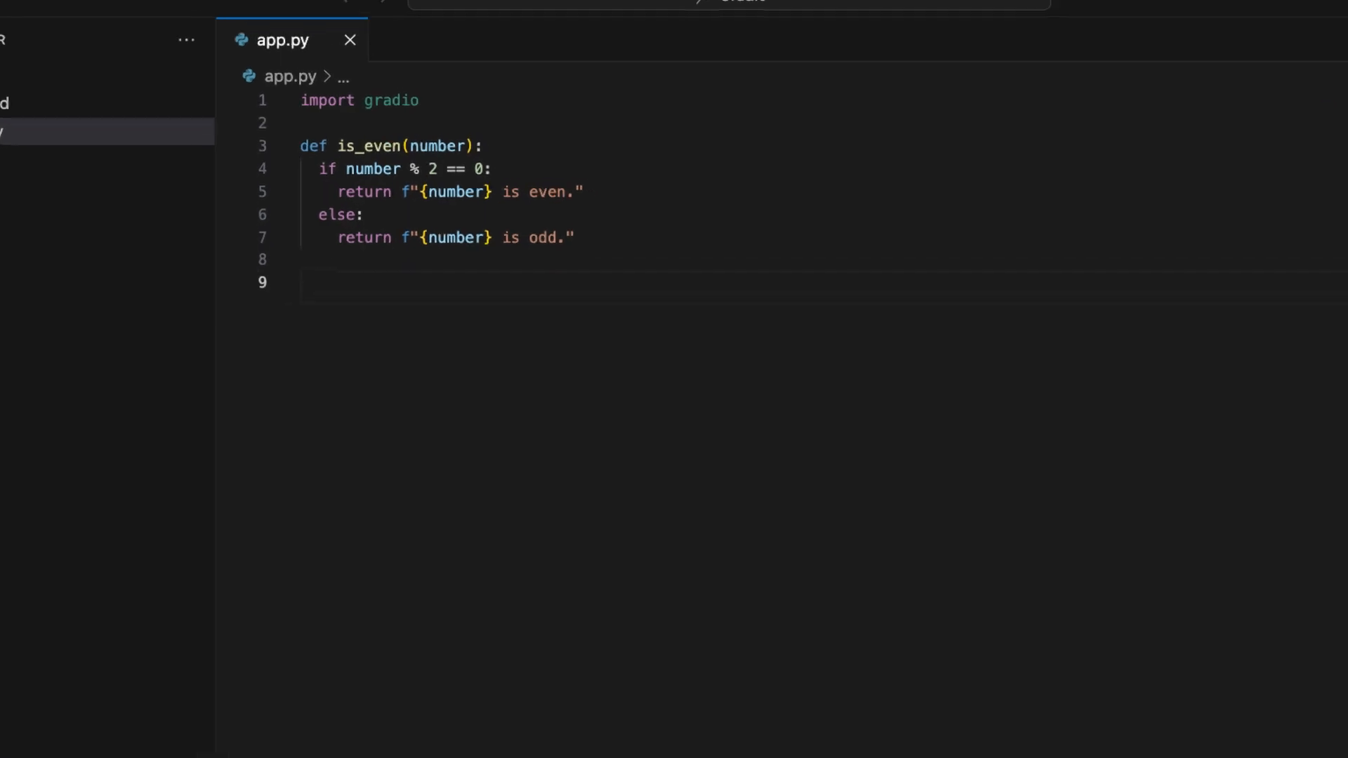
- Define app = gradio.Interface(fn=is_even, inputs=["number"], outputs="text") in app.py
type("app = gra")
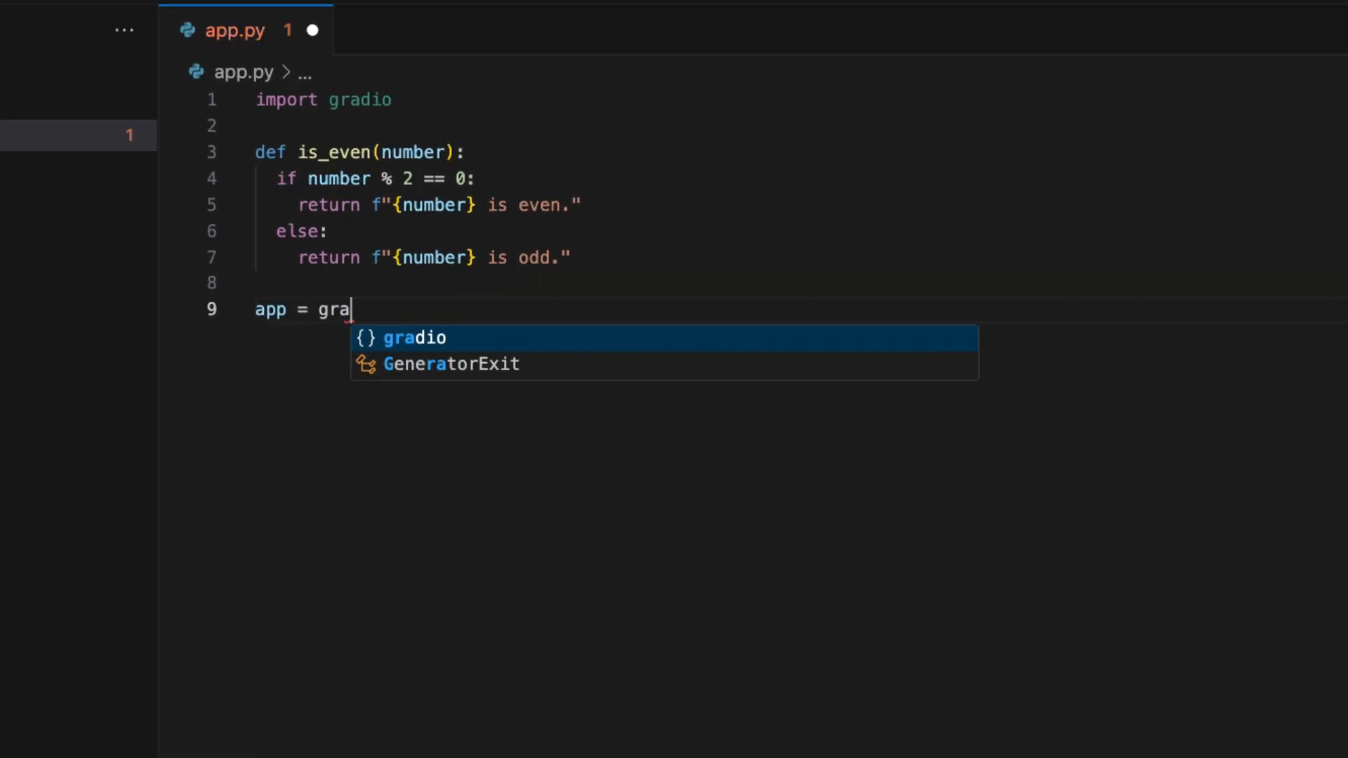
type("dio.Interface")
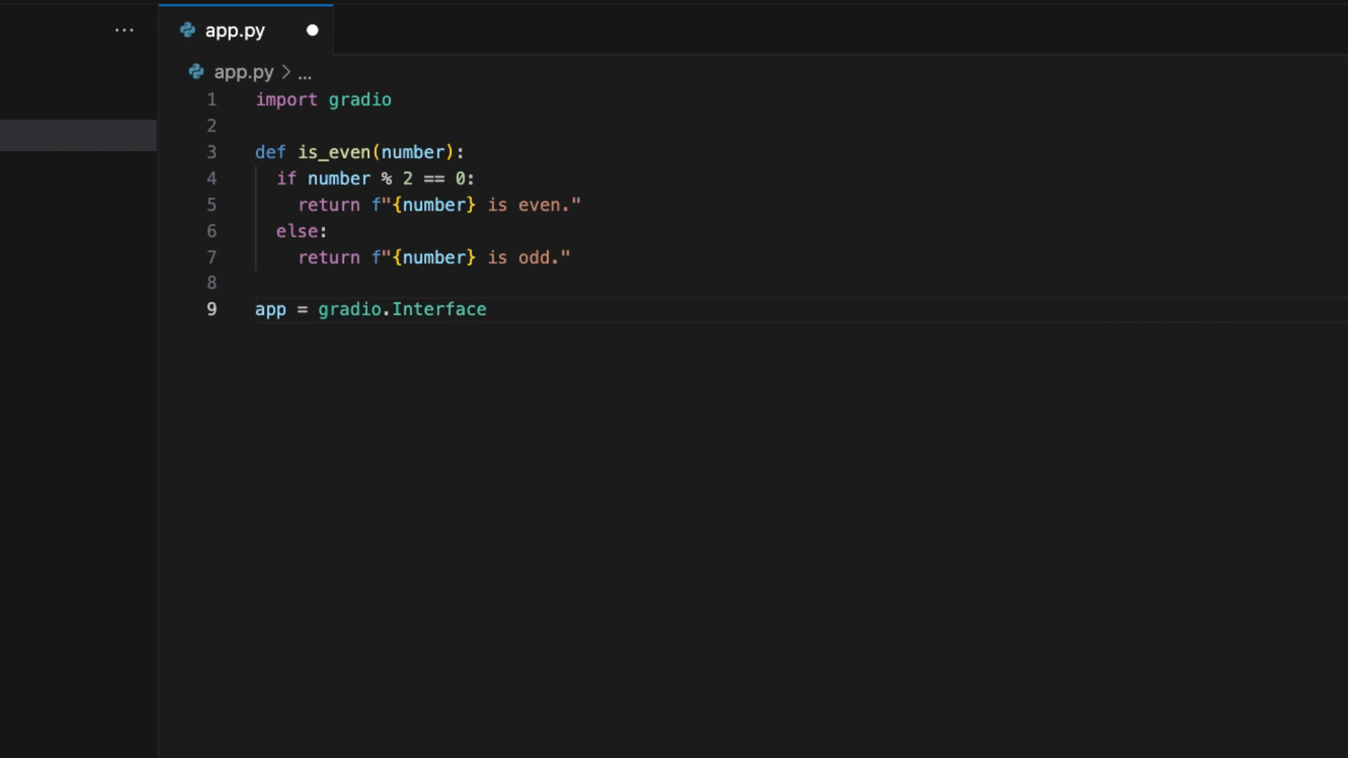
type("(fn")
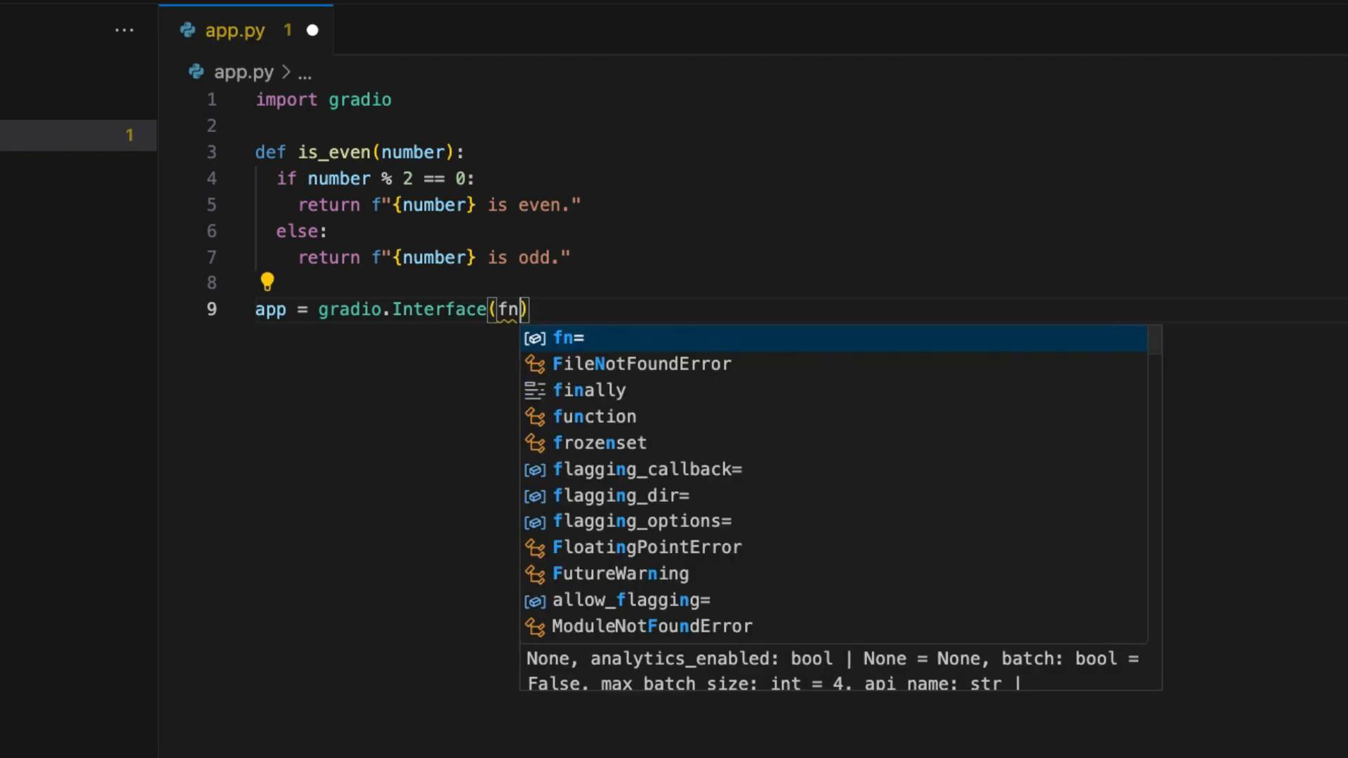
type("= is_even,")
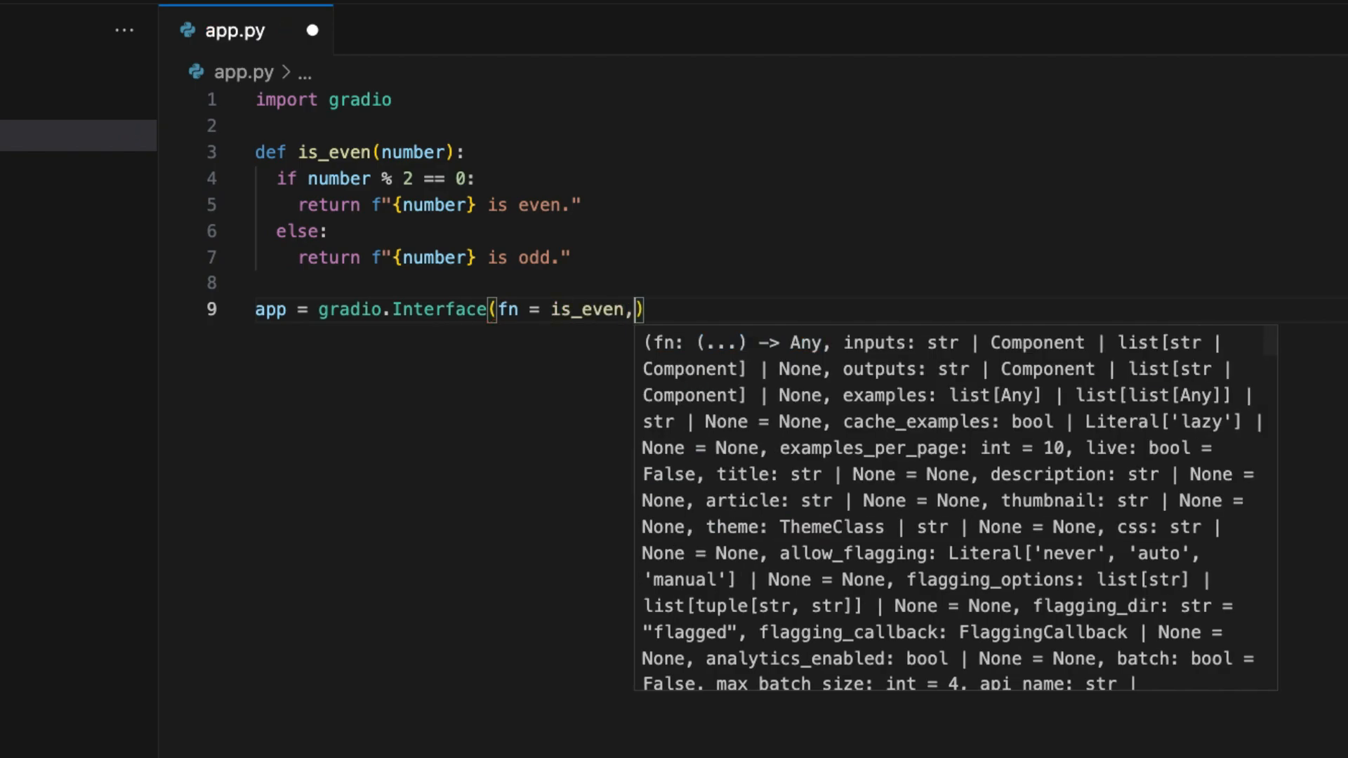
type("inpiu")
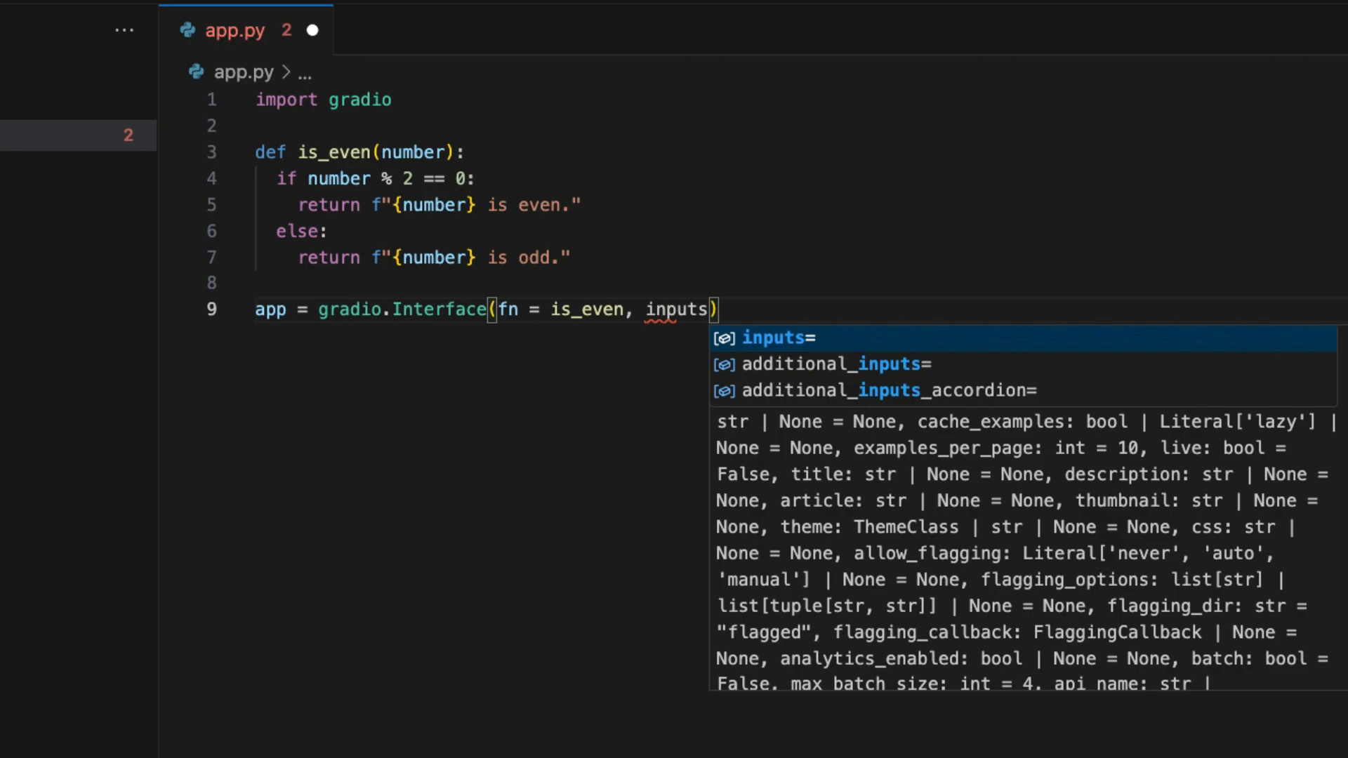
type("= []")
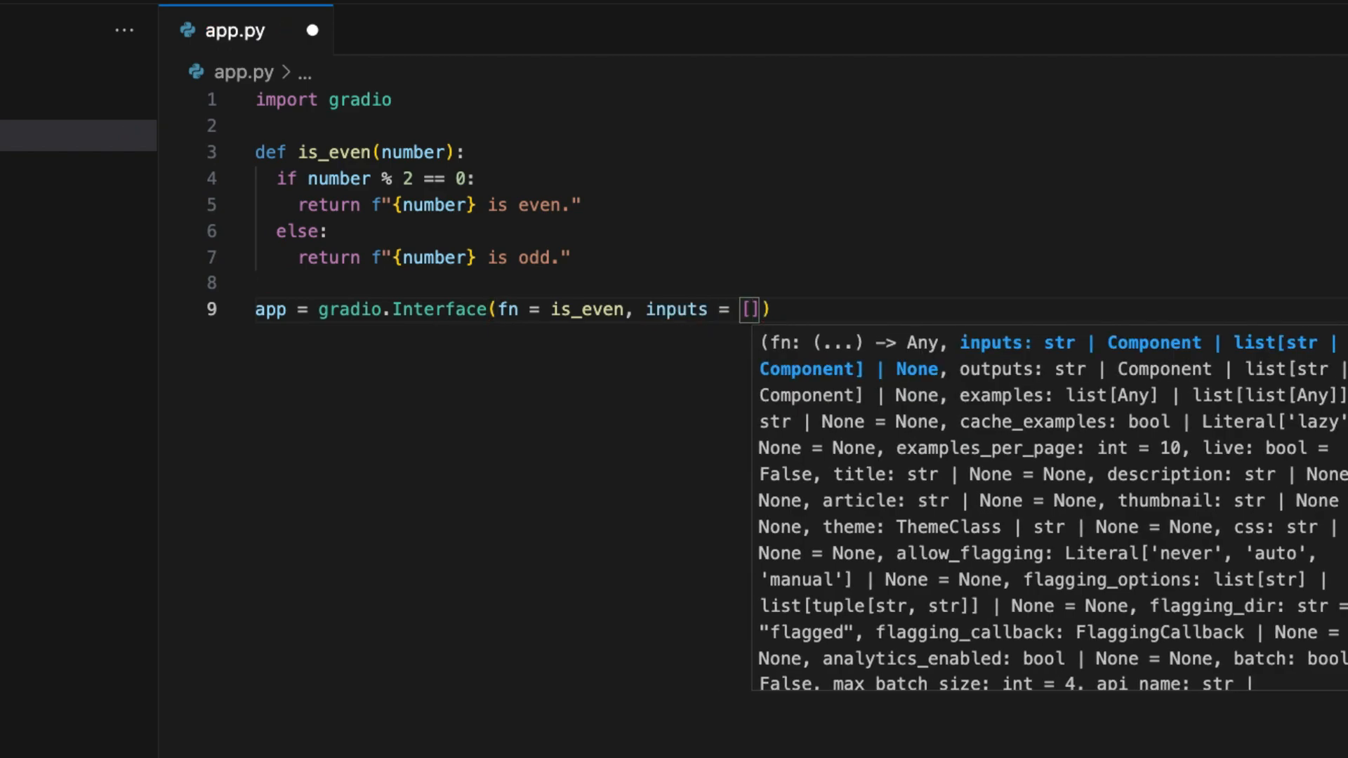
type("\"number\"")
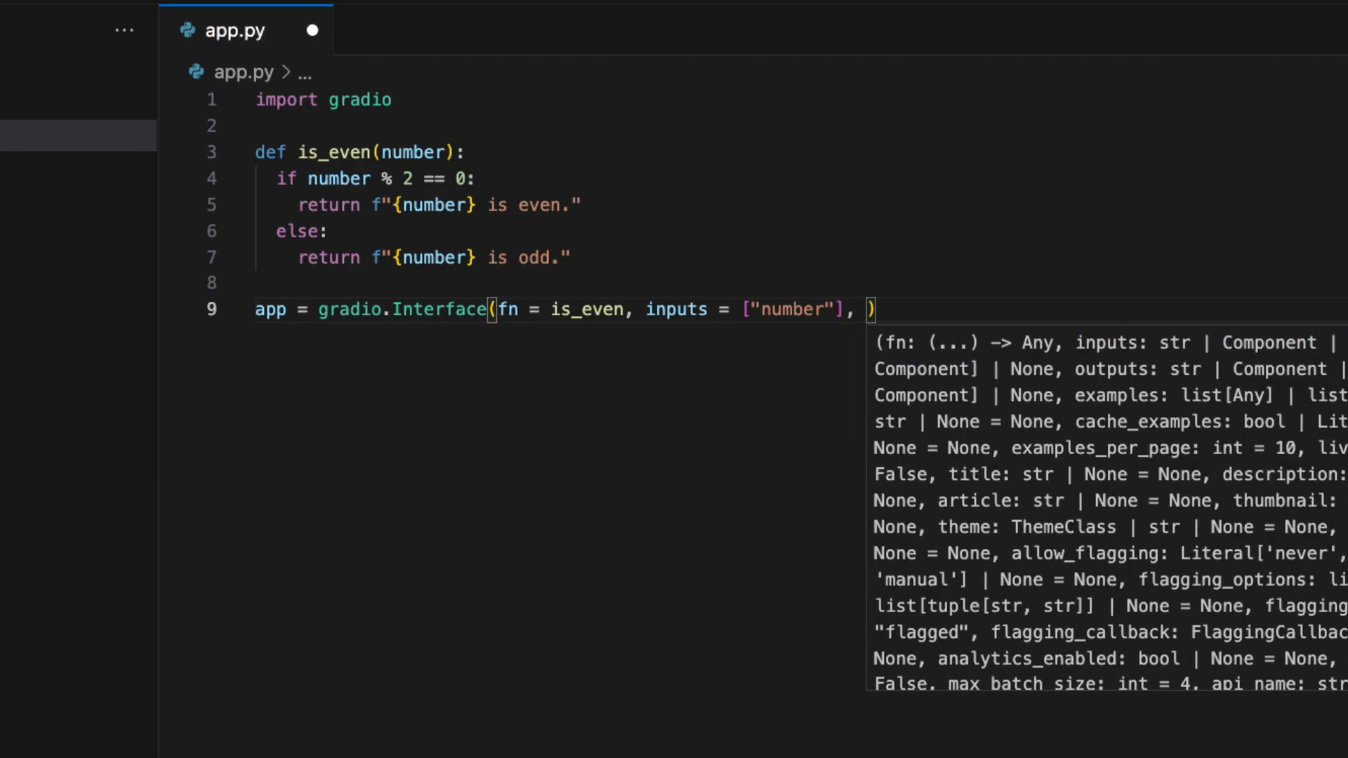
type("outputs")
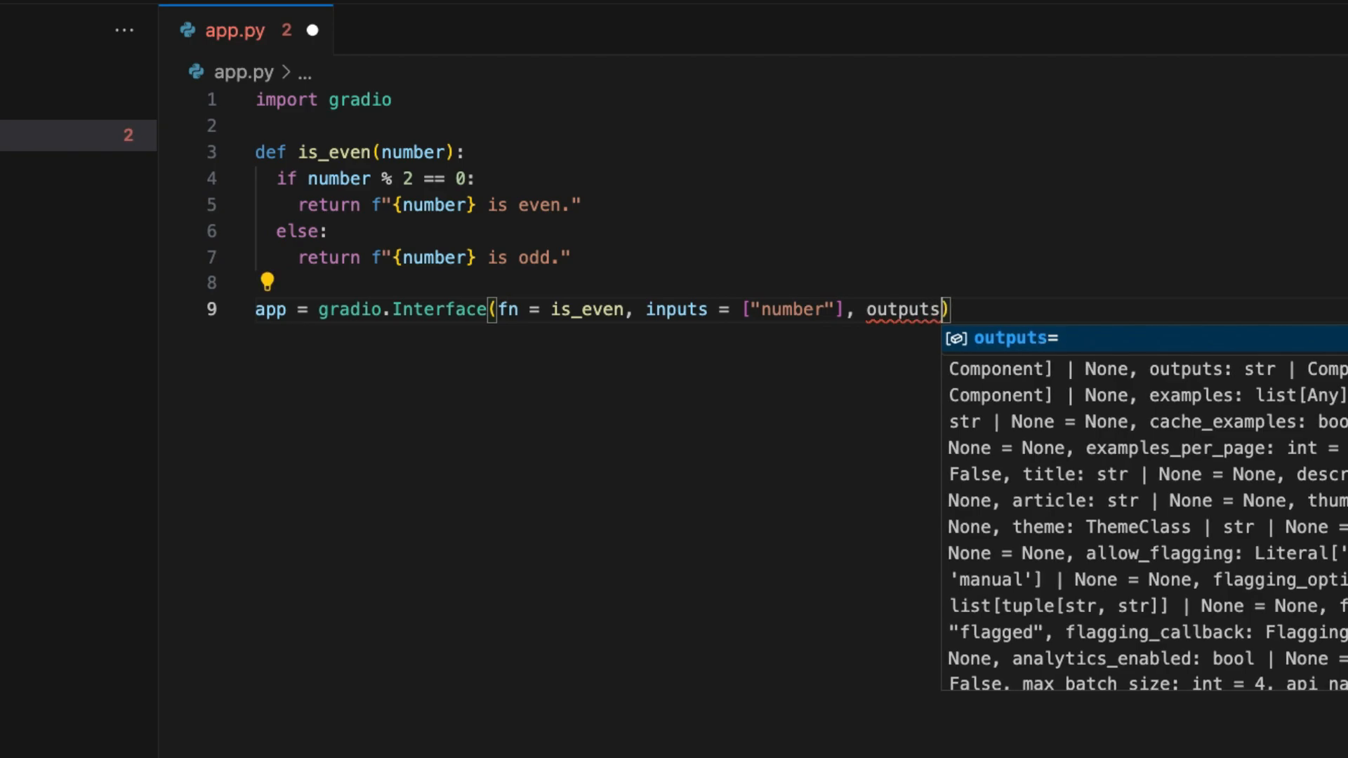
type("=")
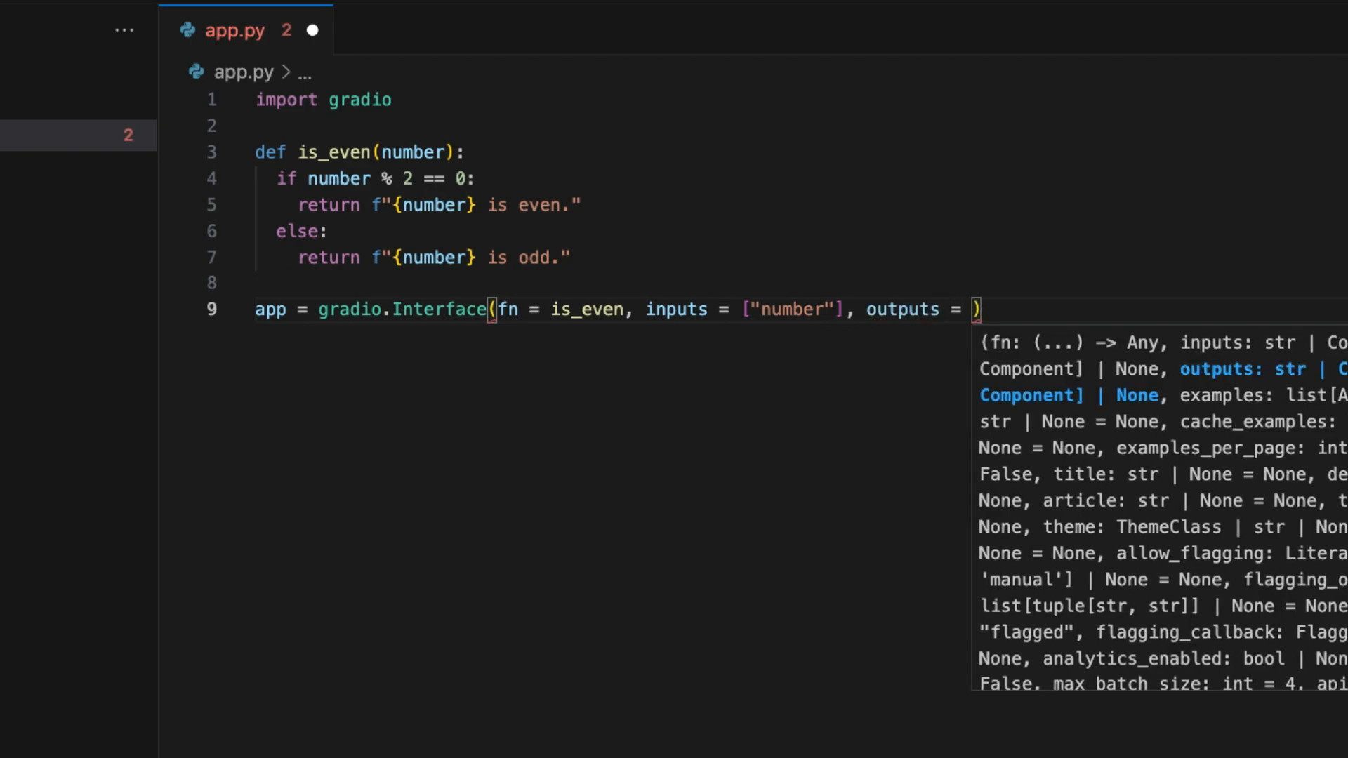
type("\"text\"")
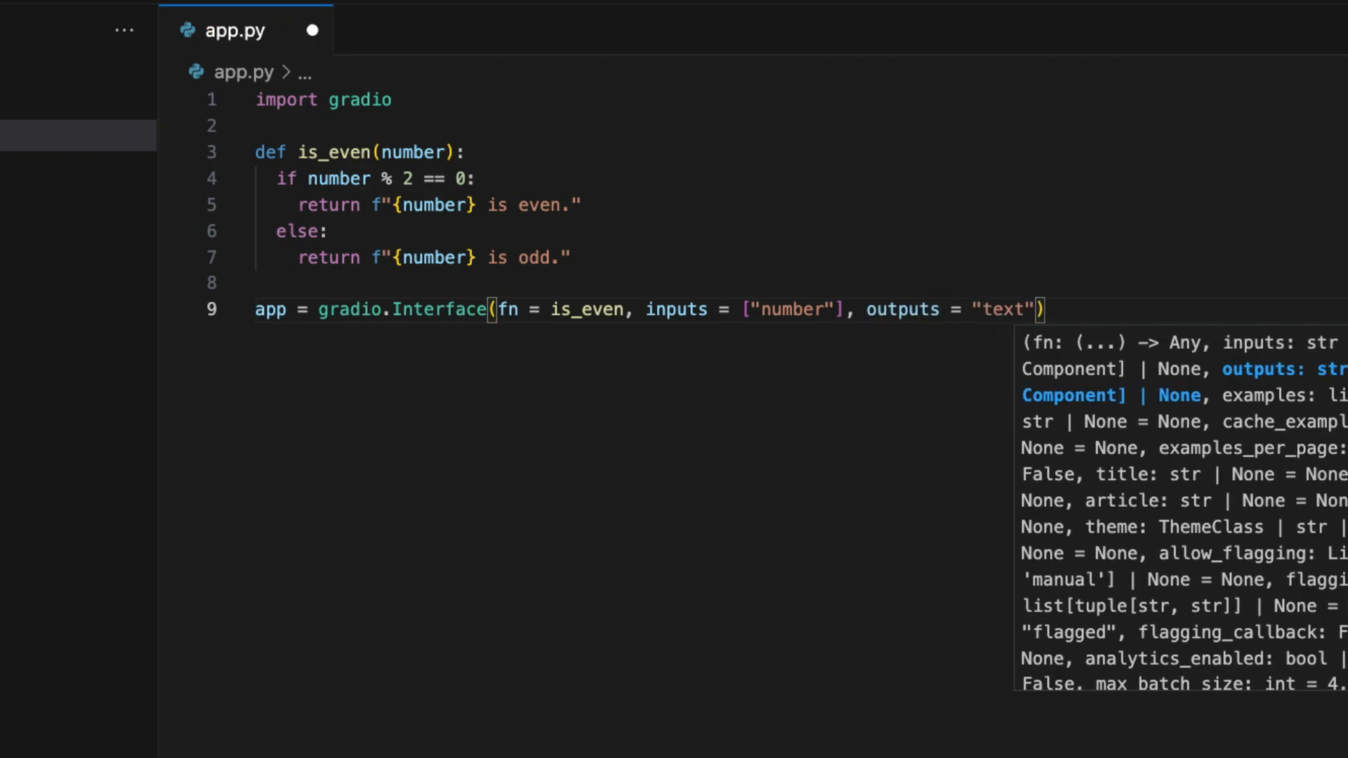
key("Enter")
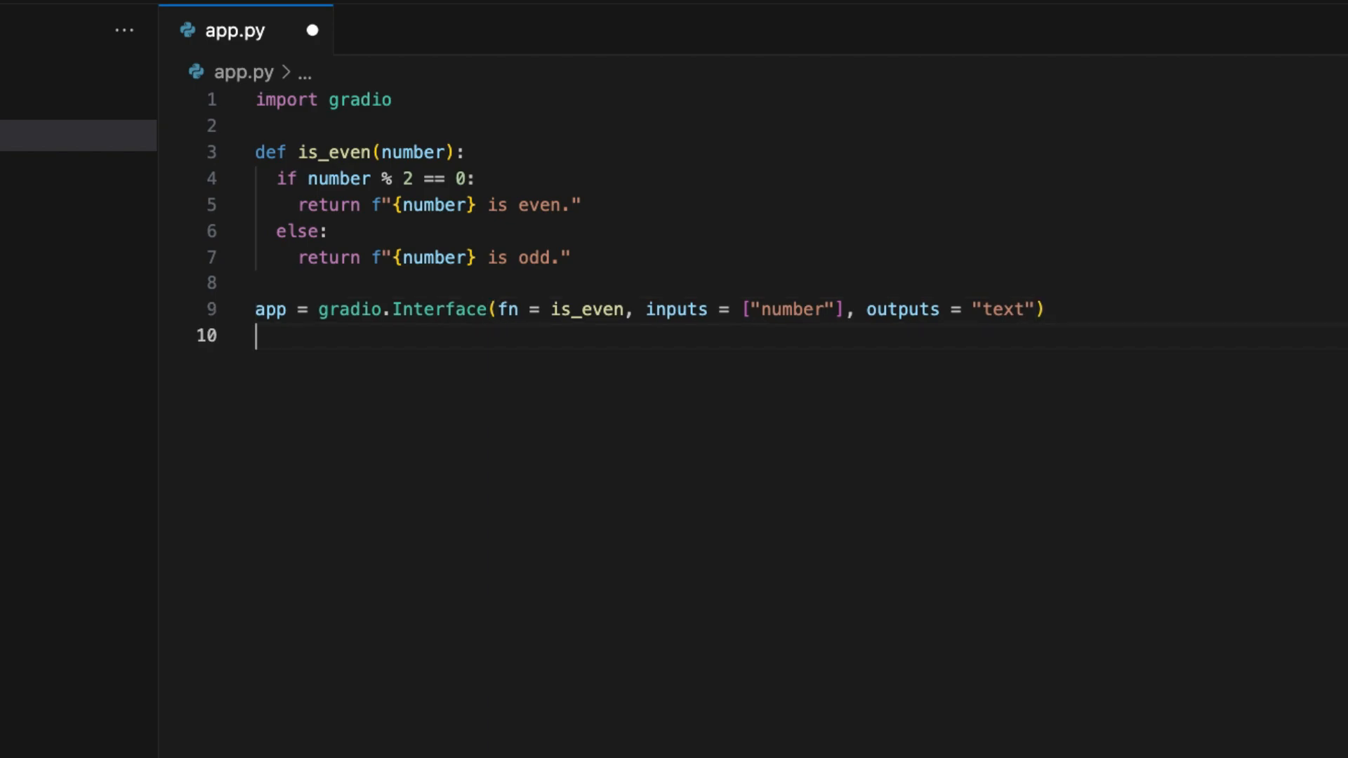
- Add app.launch() on a new line and save app.py
type("app")
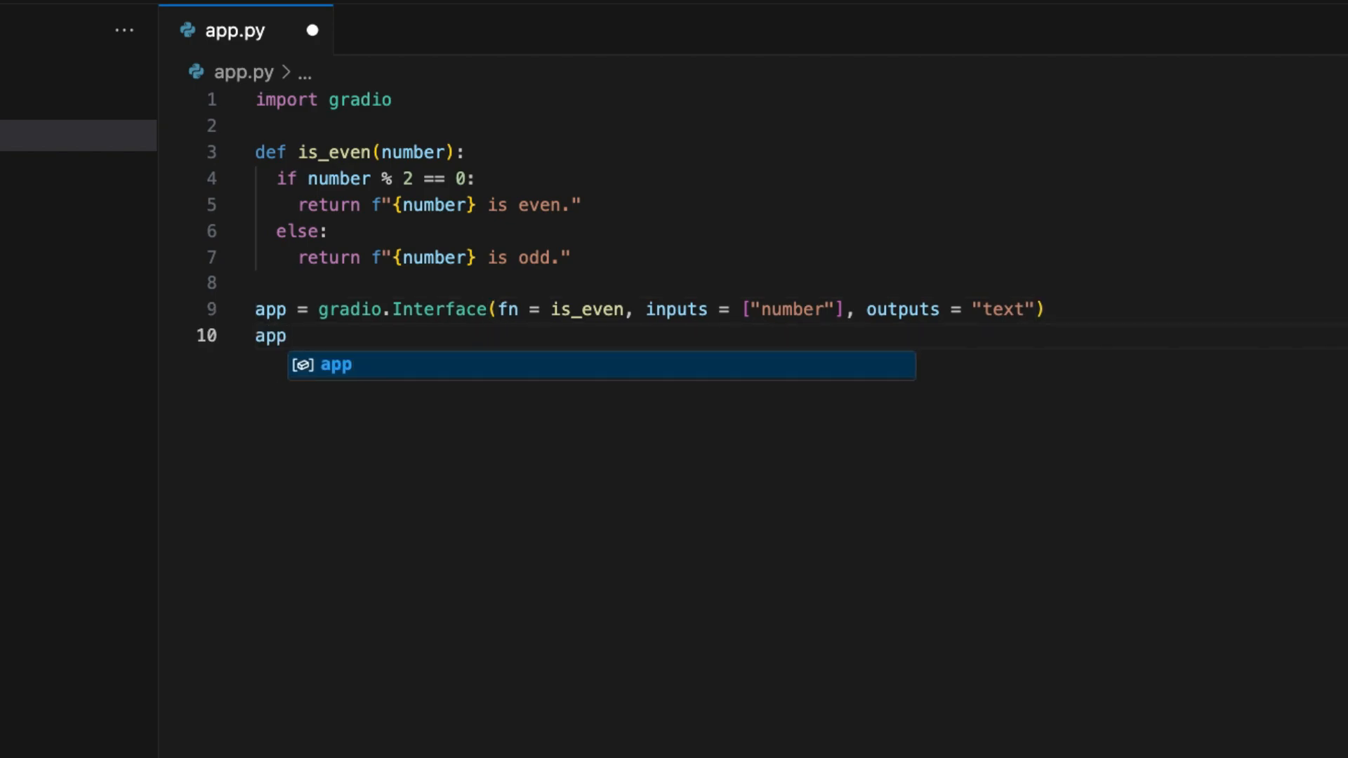
type(".launch")
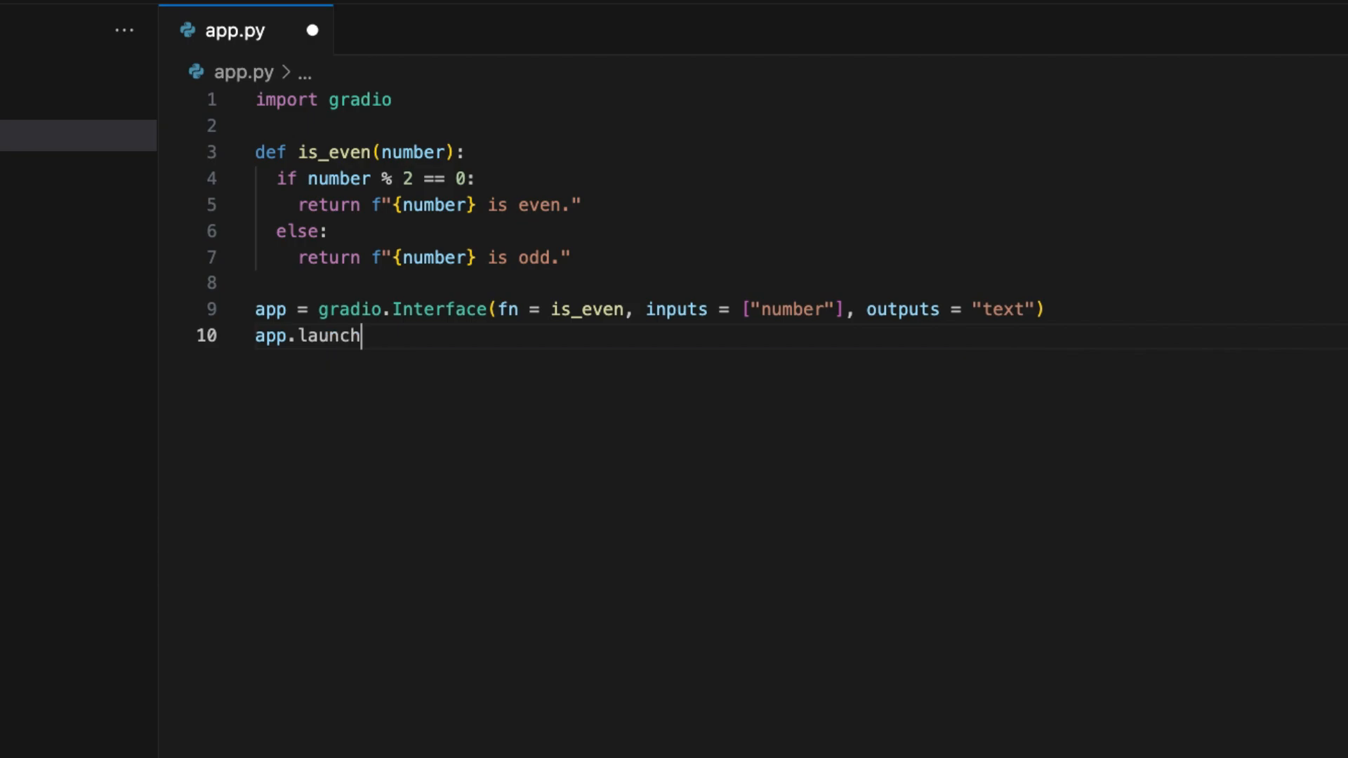
type("()")
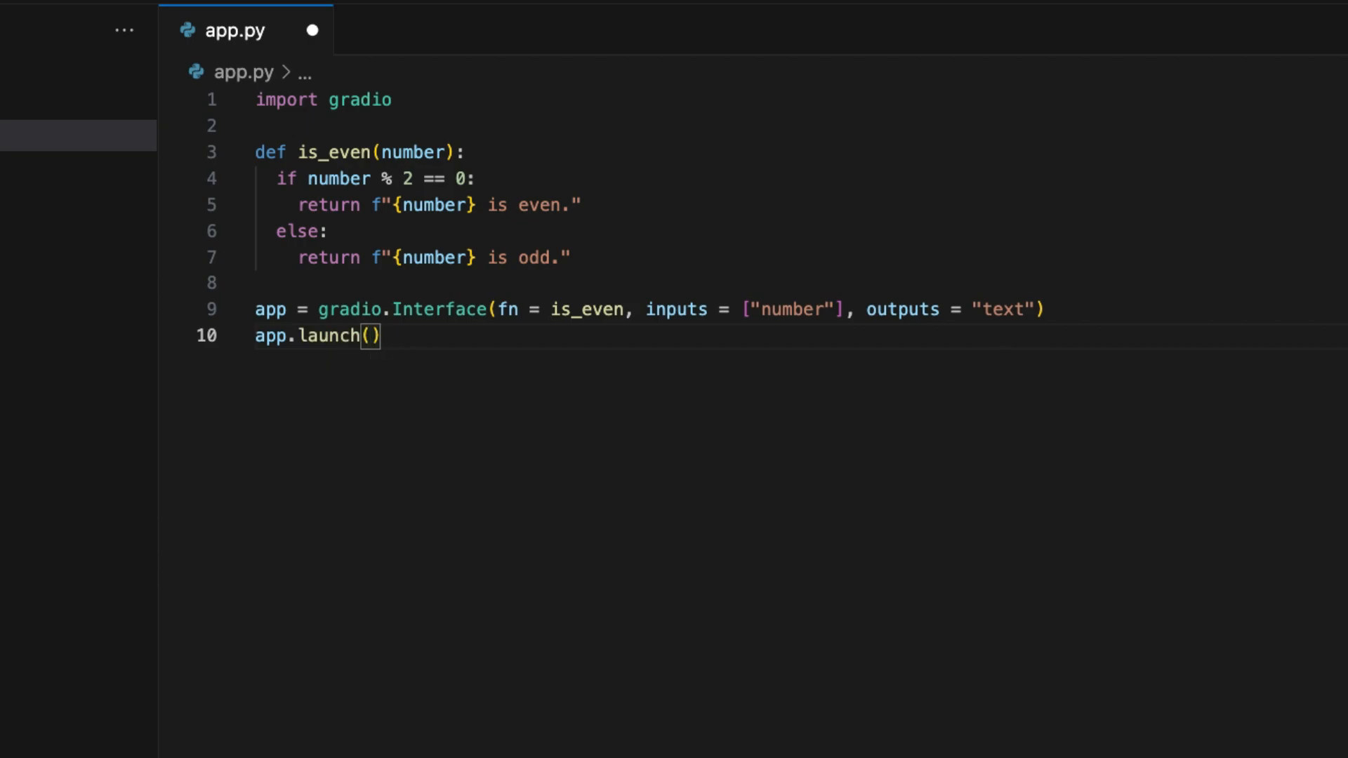
key("ctrl+s")
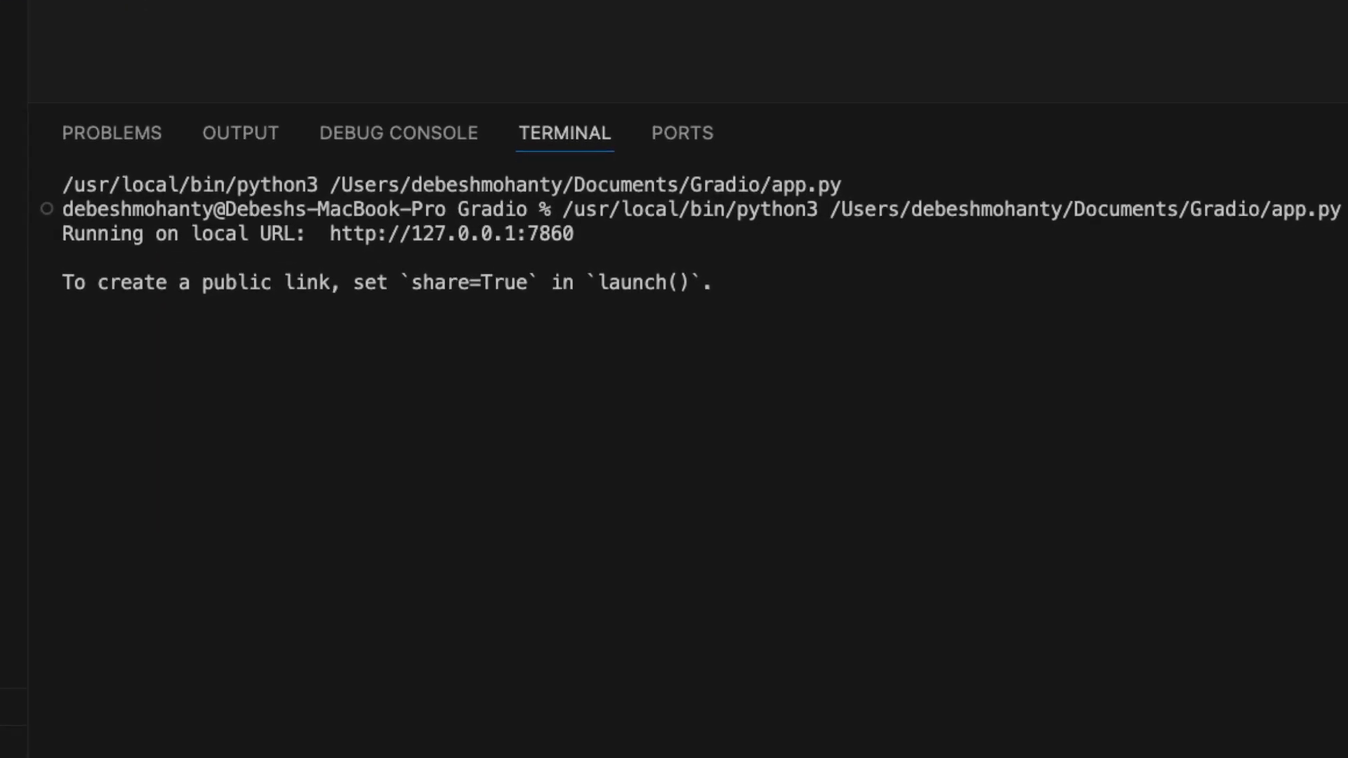
mouse_move(412, 233)
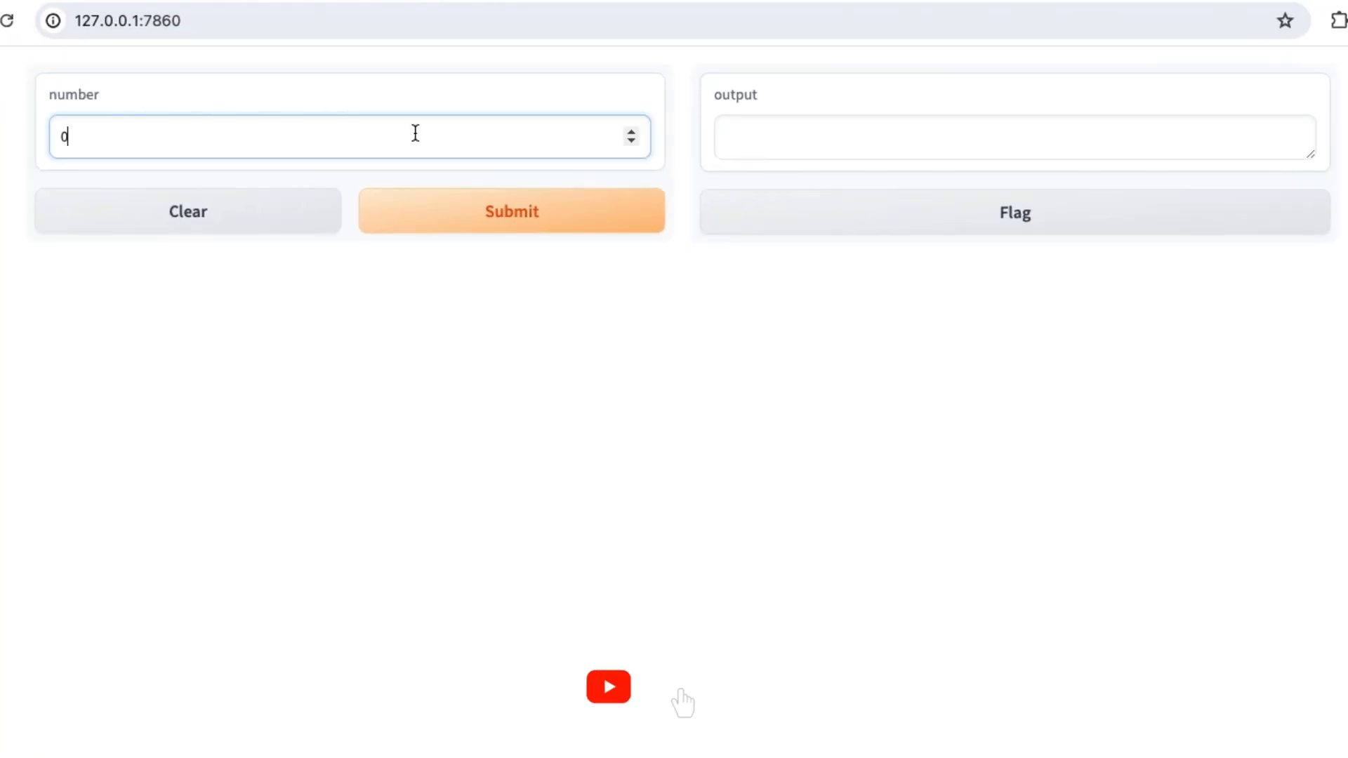
- Submit 5 (reported odd) and then 4 in the local Gradio app
type("5")
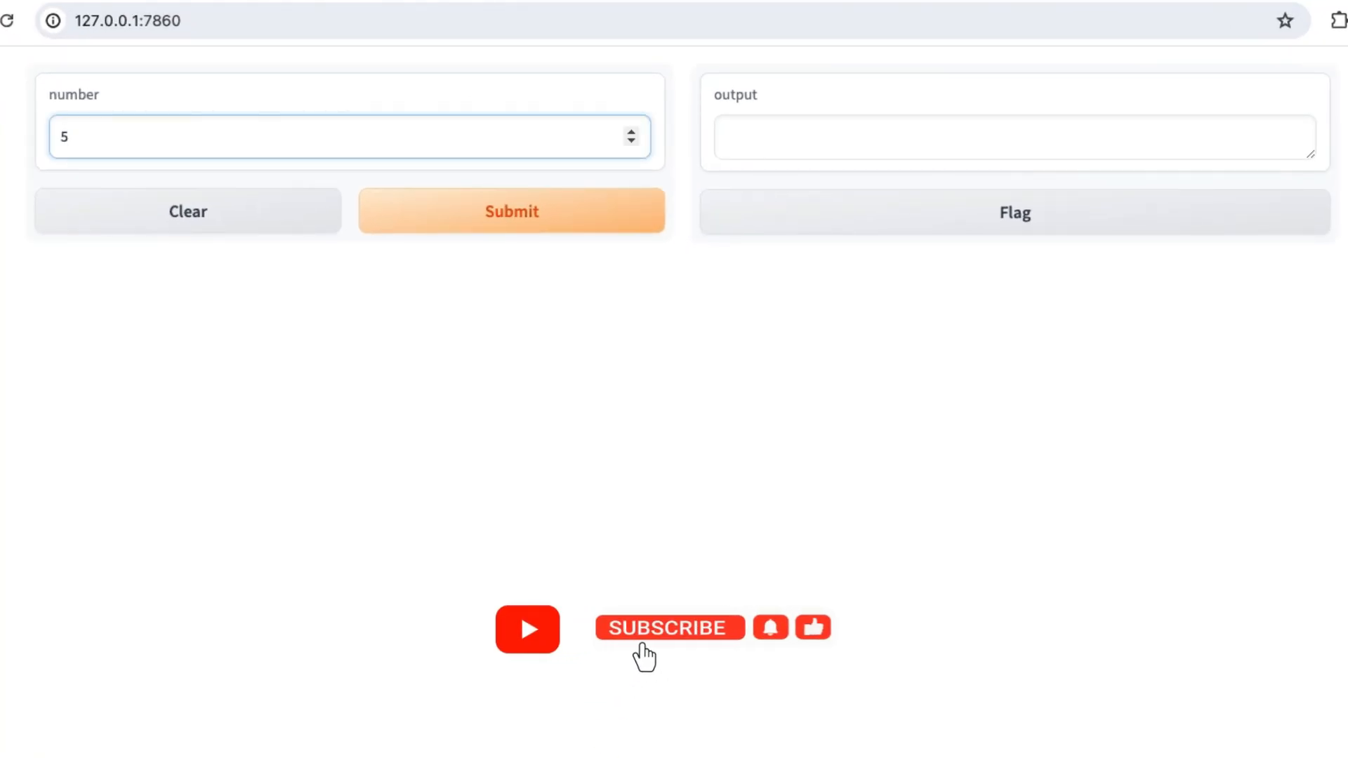
left_click(510, 210)
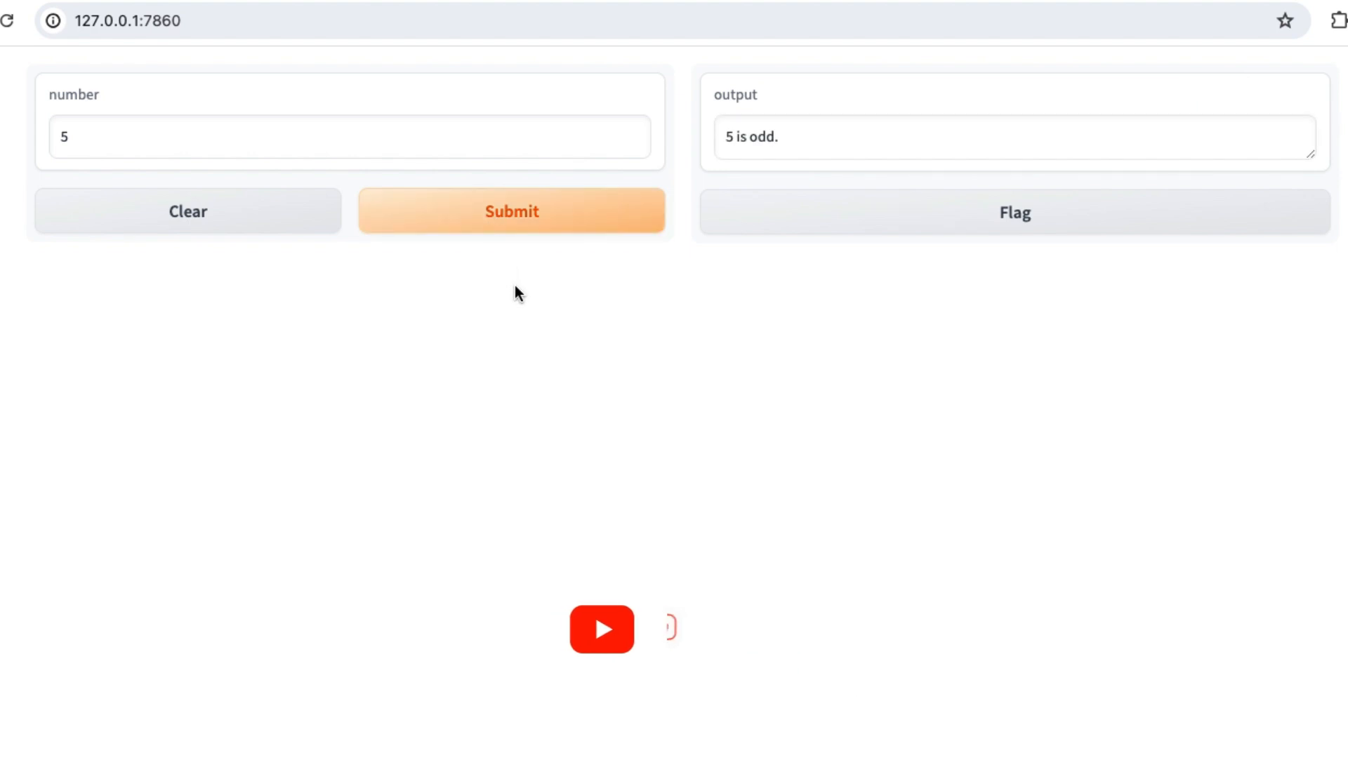
type("4")
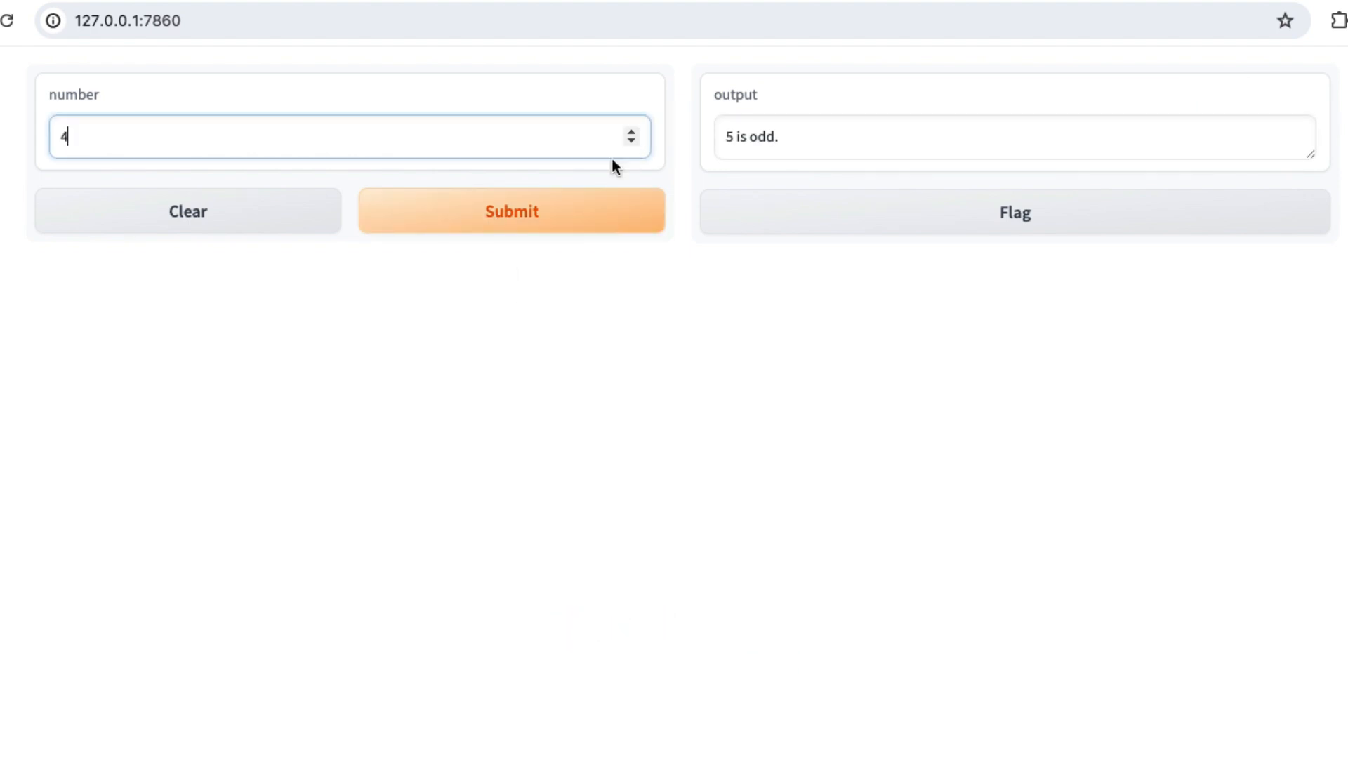
left_click(510, 211)
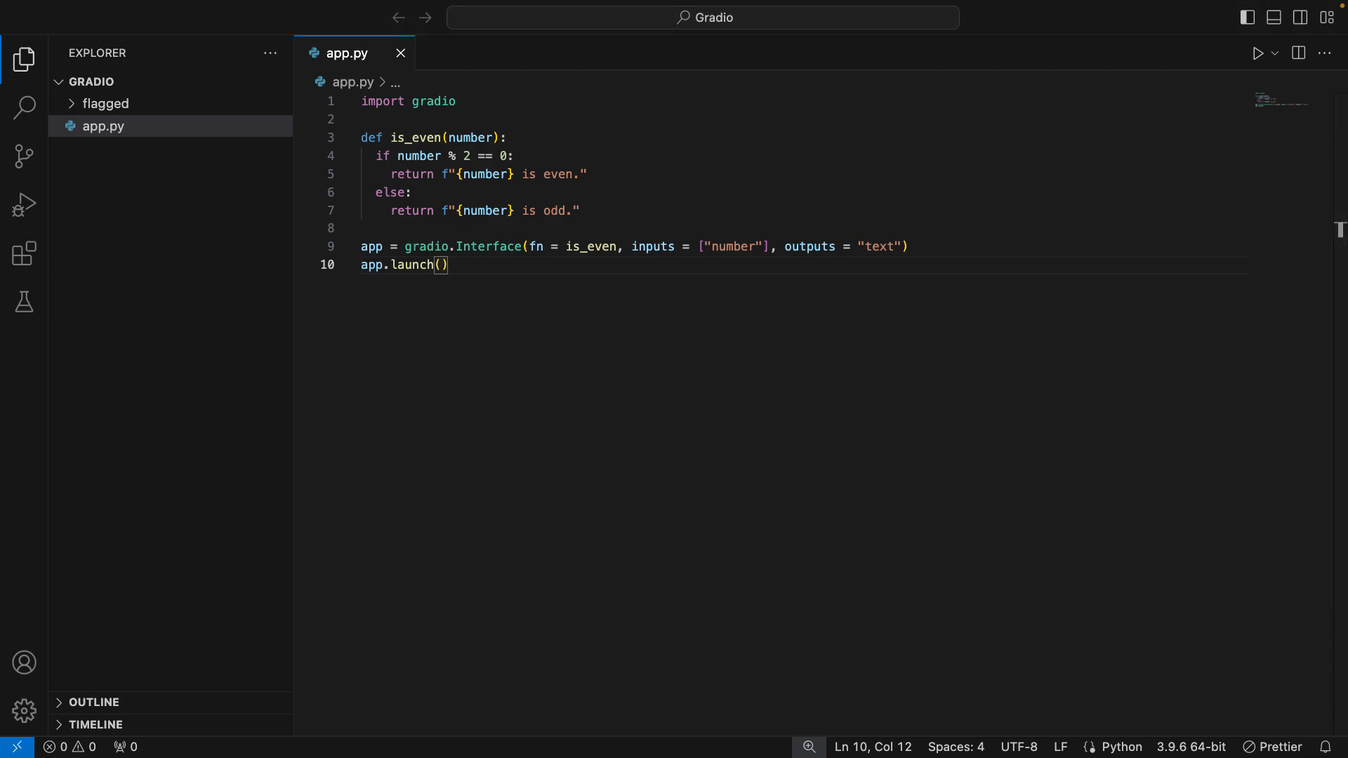
- Change the launch call to app.launch(share = True)
type("share")
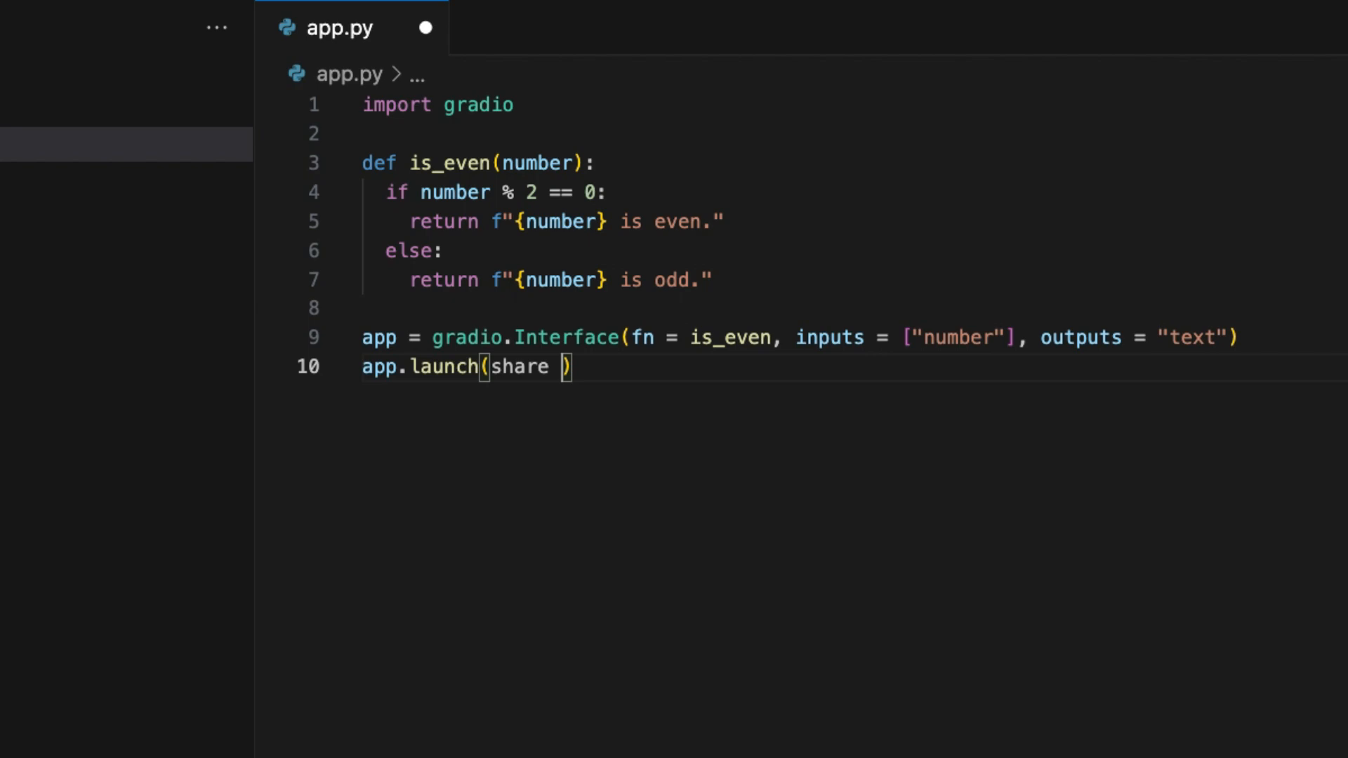
type("= True")
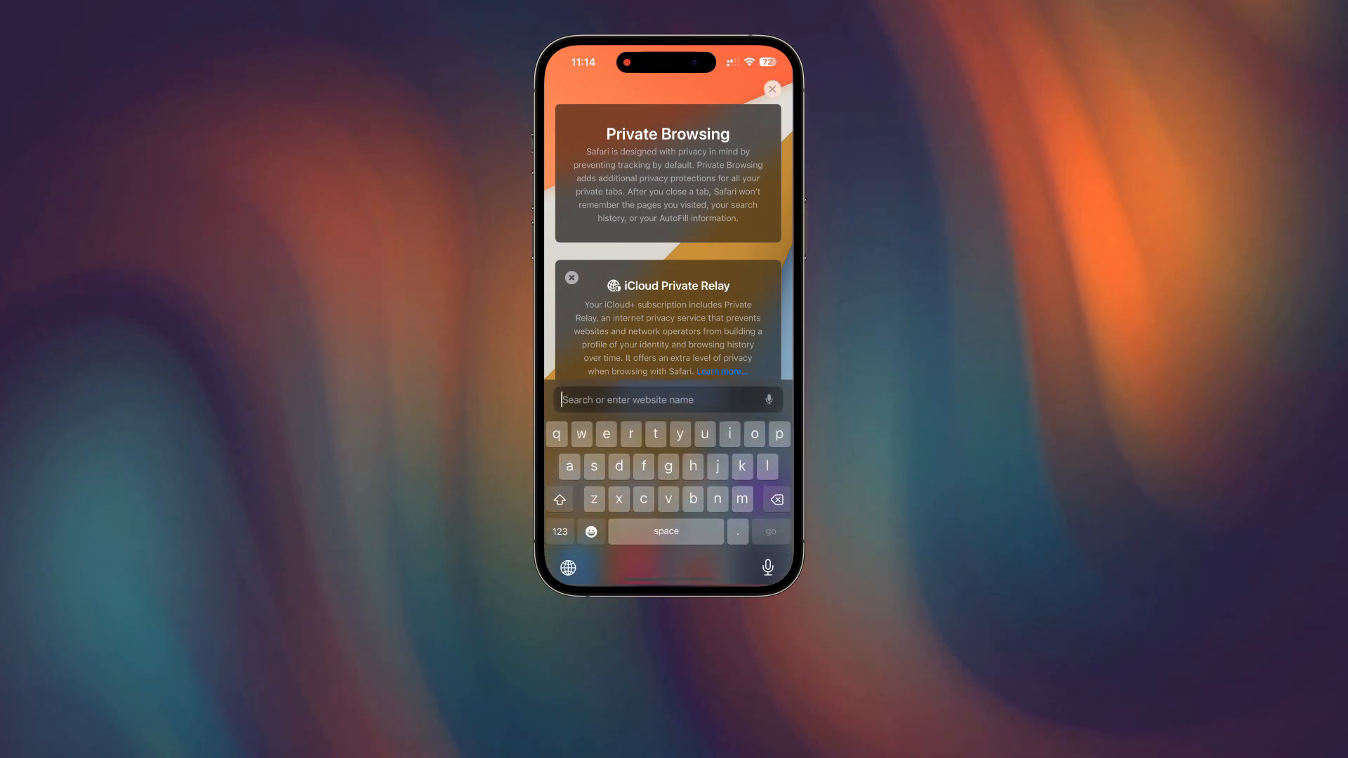
type("https://b20b637ac05a895167.gradio.live")
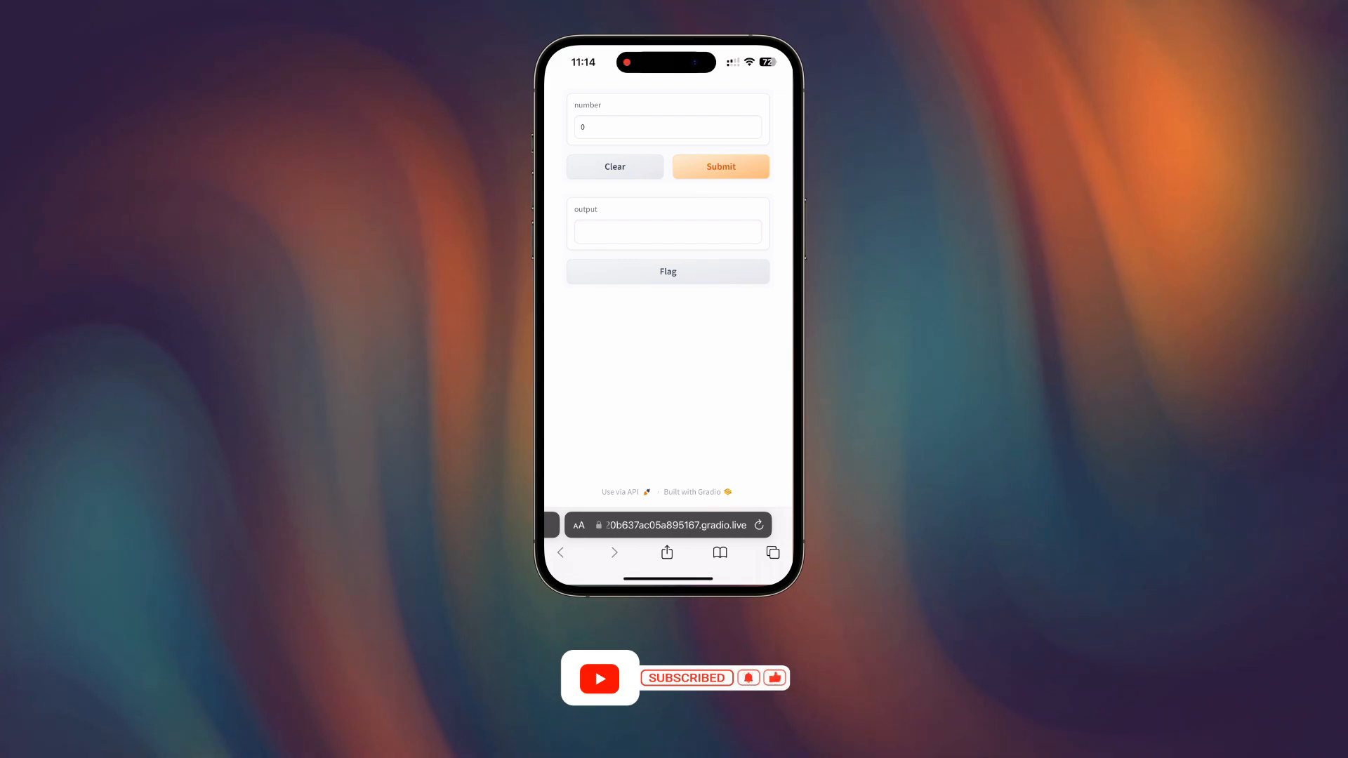
left_click(667, 126)
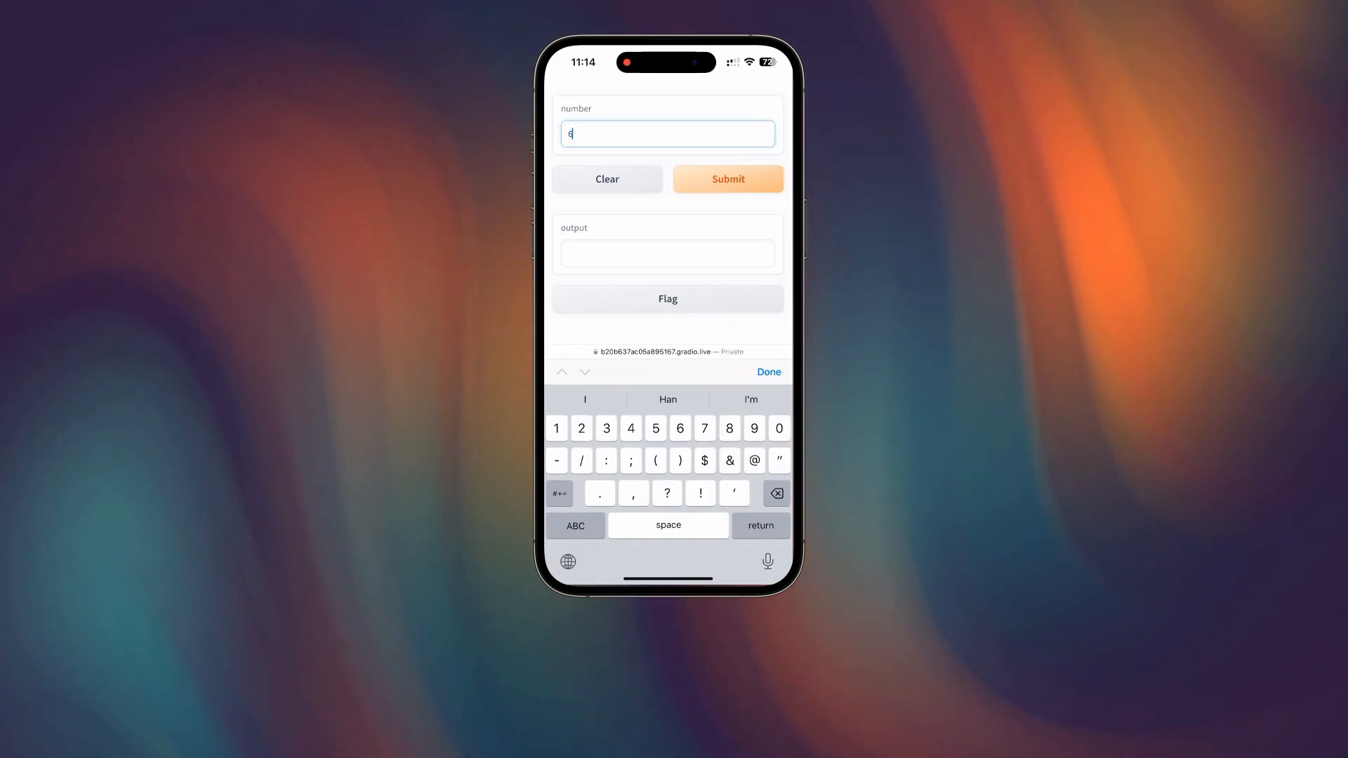
left_click(728, 179)
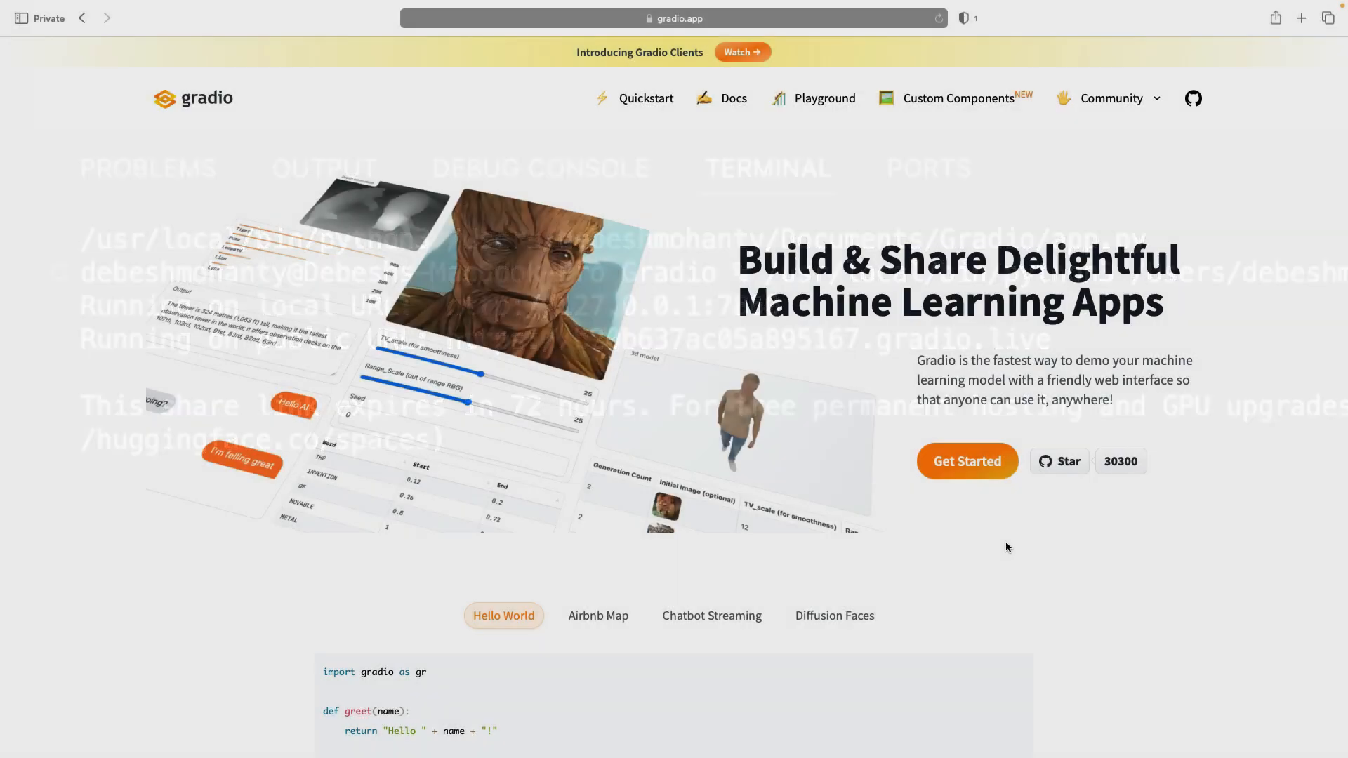
- Browse the Airbnb Map and Diffusion Faces demos on gradio.app, generating three faces
scroll("down", 3)
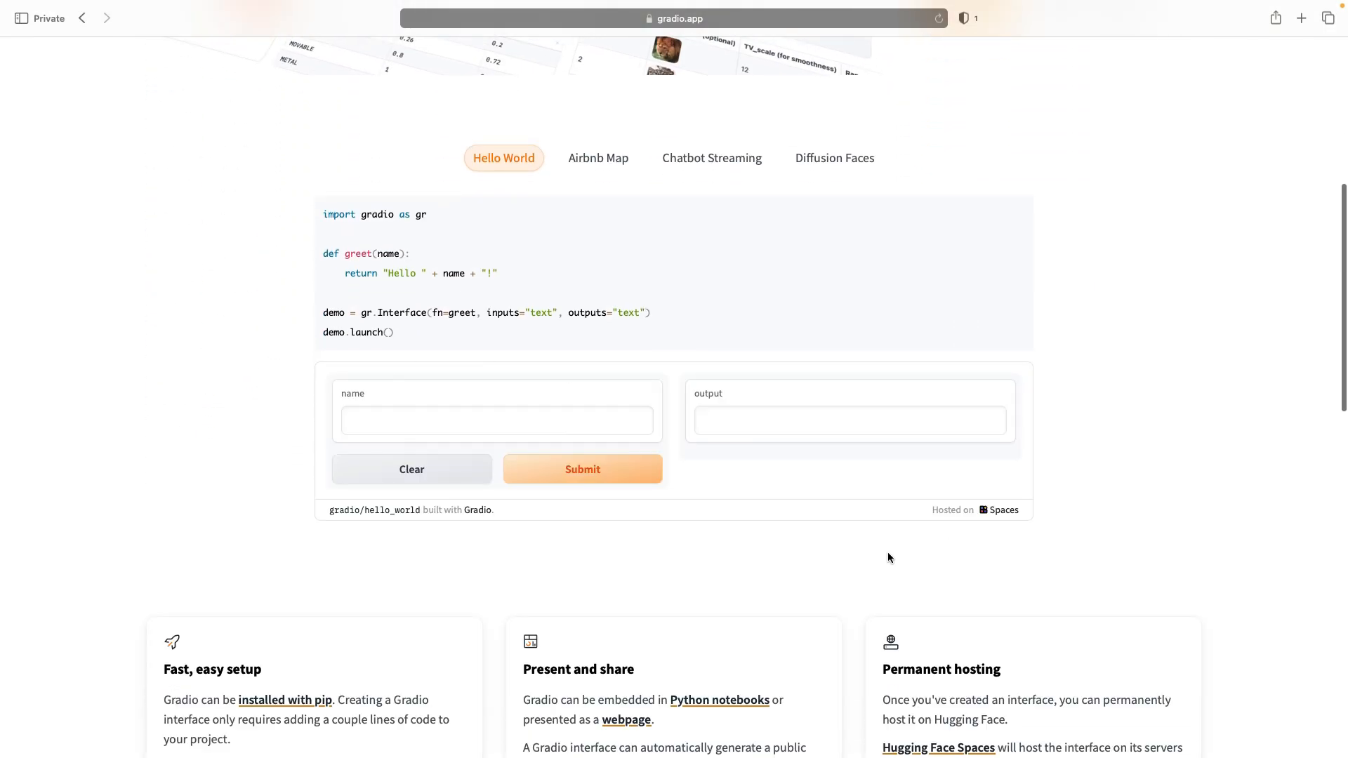
left_click(597, 158)
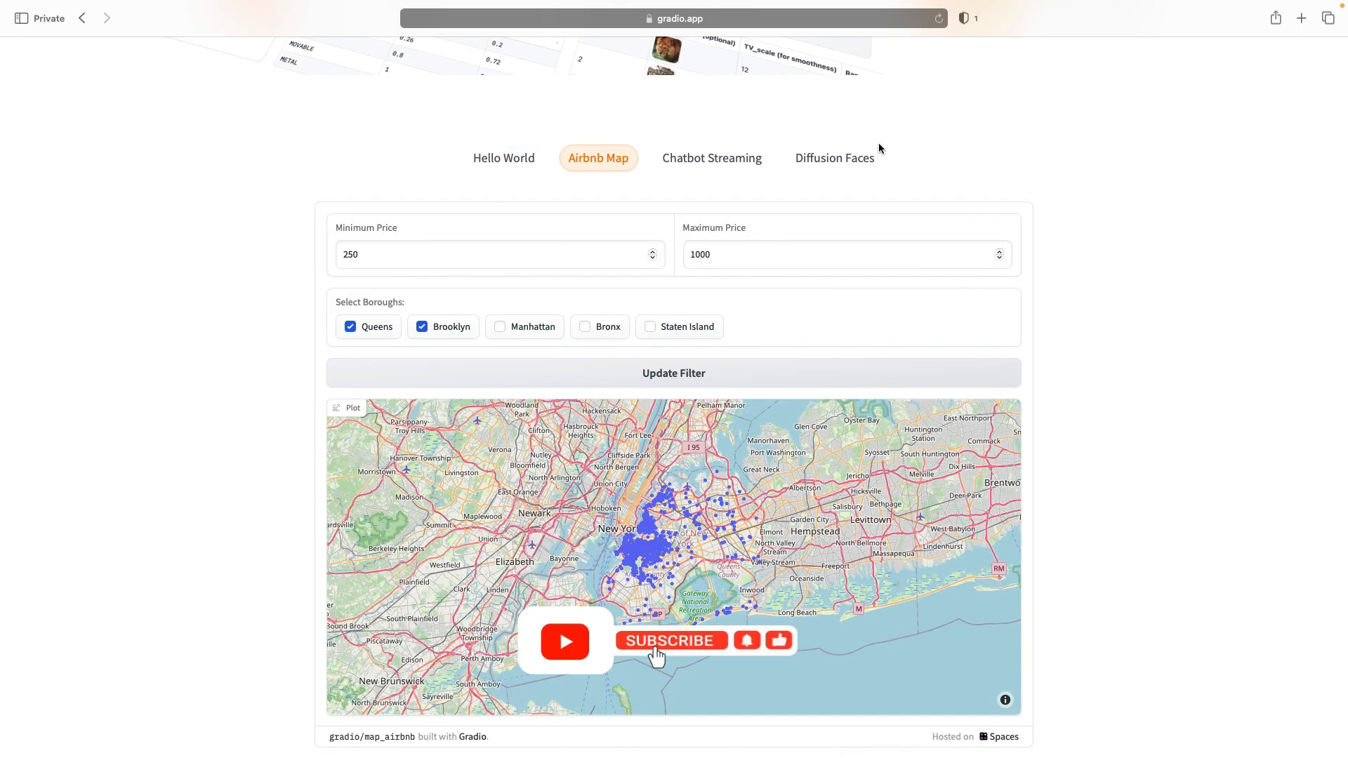
left_click(833, 157)
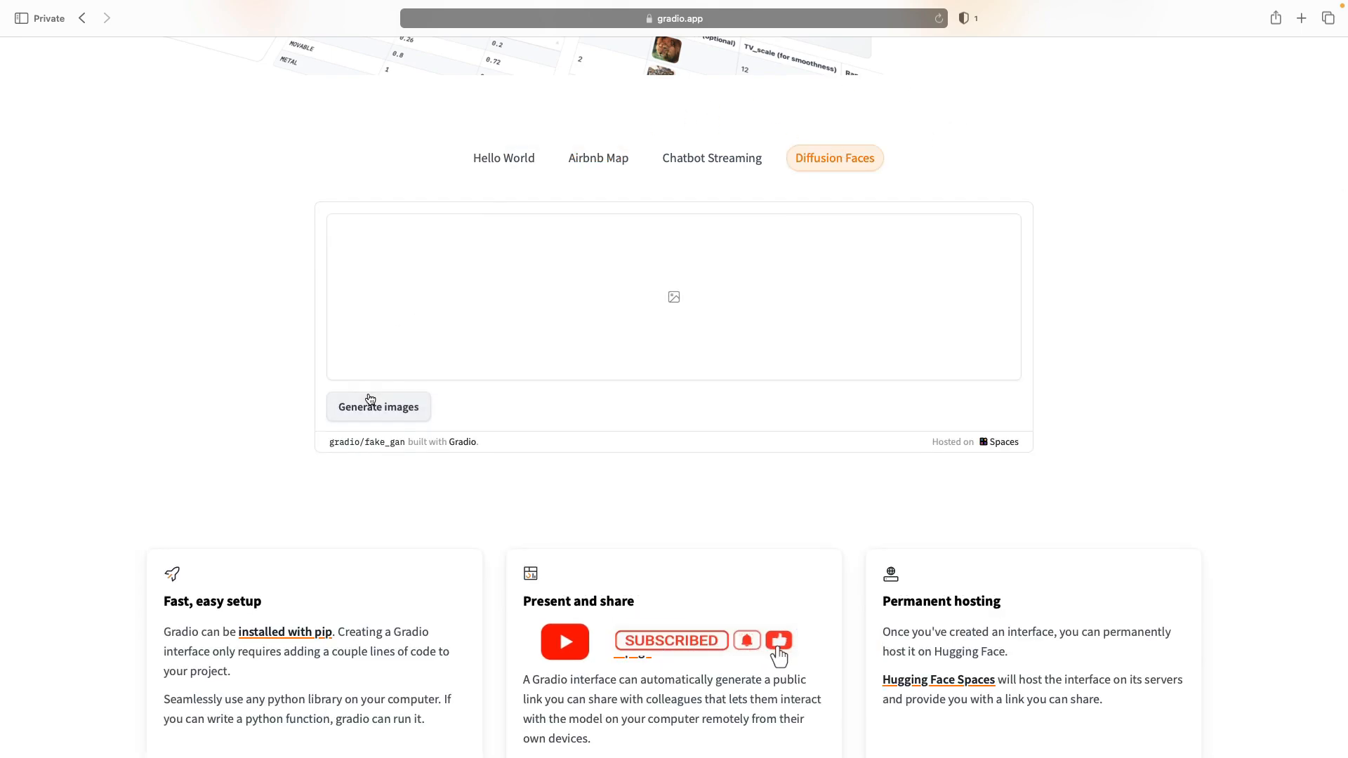
left_click(378, 406)
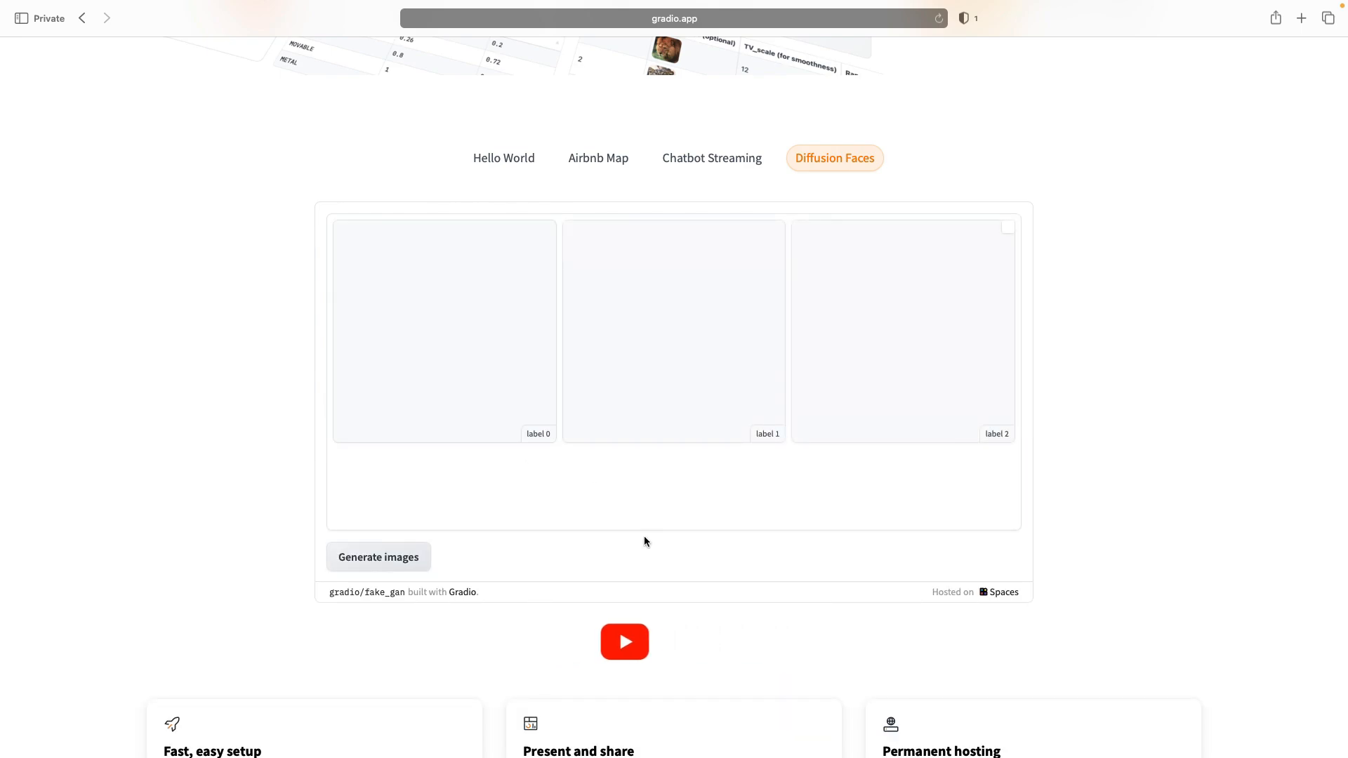
left_click(377, 556)
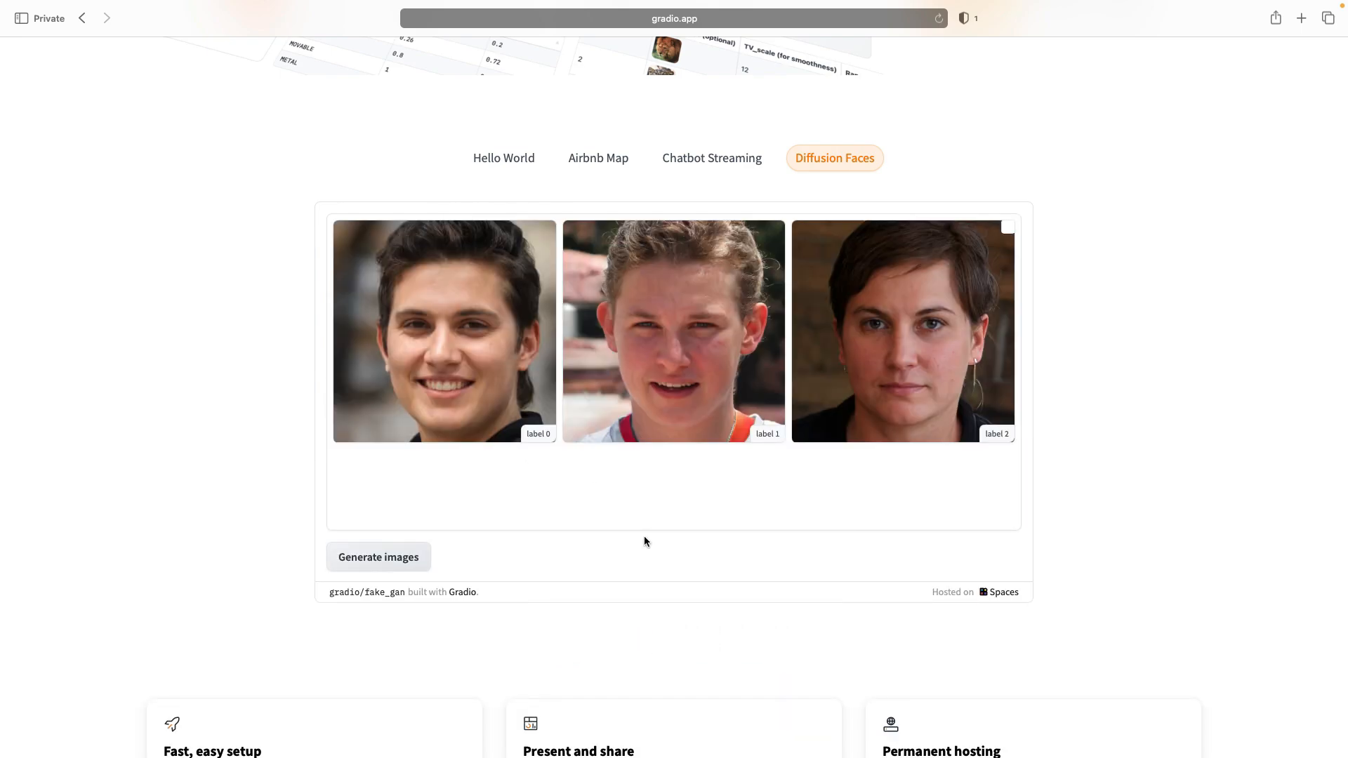